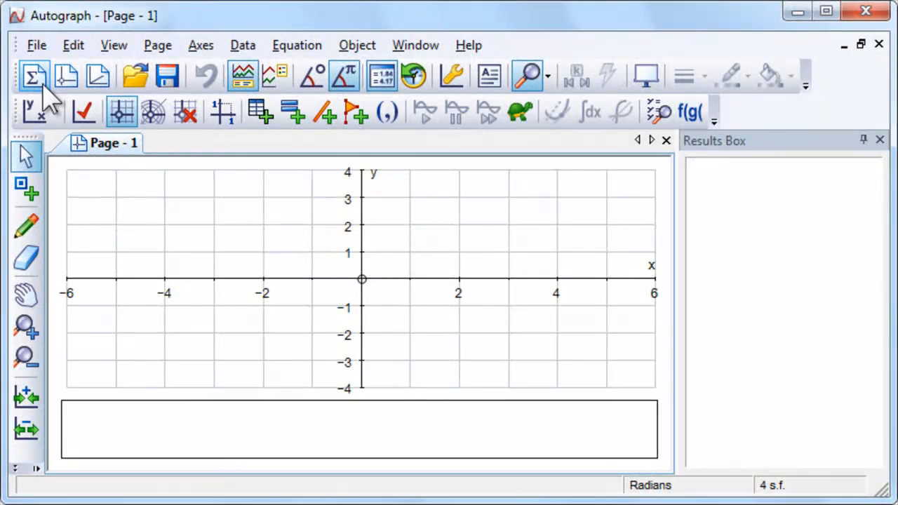
# Step: Add a new 1D statistics page (Page 2) with empty f-versus-x axes
pyautogui.click(65, 76)
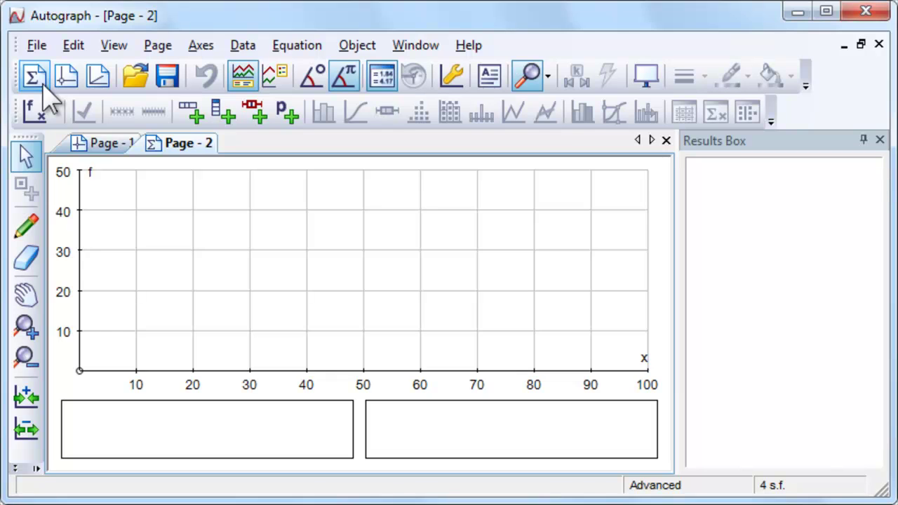
pyautogui.moveTo(225, 112)
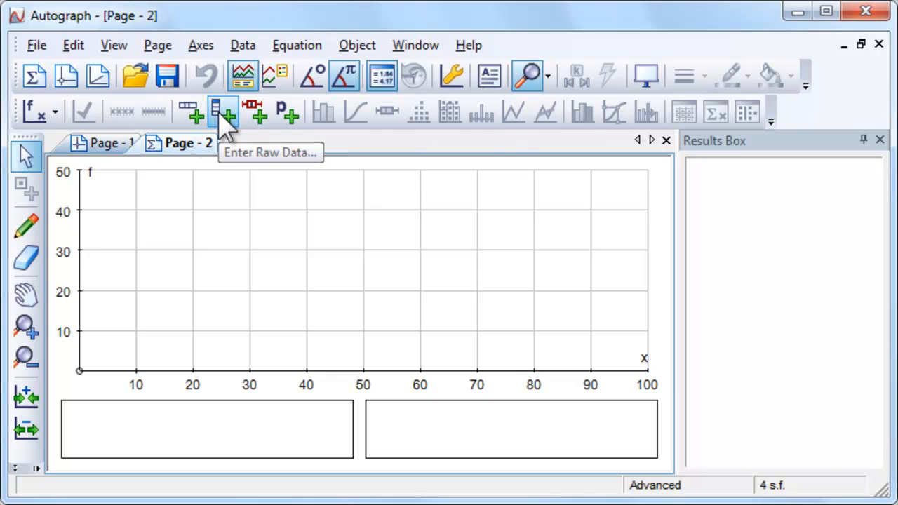
# Step: Start a raw data set and copy the Birth Weight (lb) column from baby-weights.xls
pyautogui.click(223, 112)
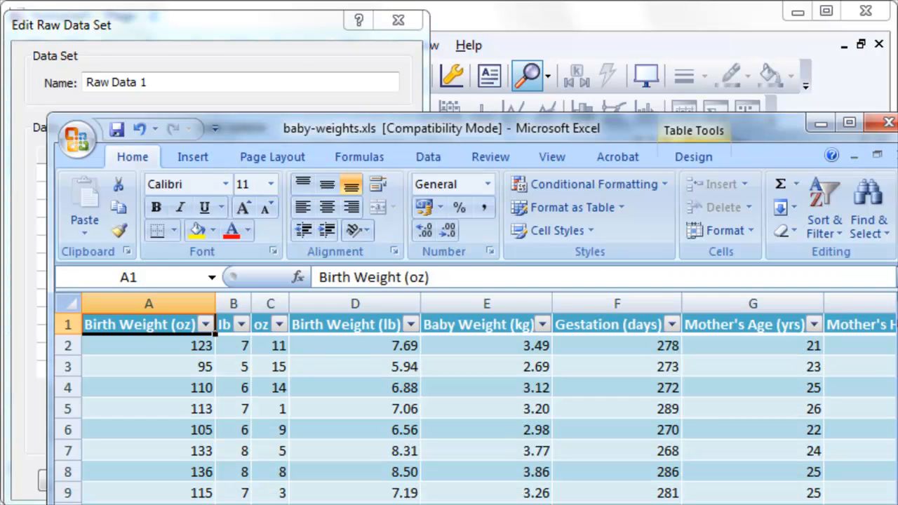
pyautogui.moveTo(381, 328)
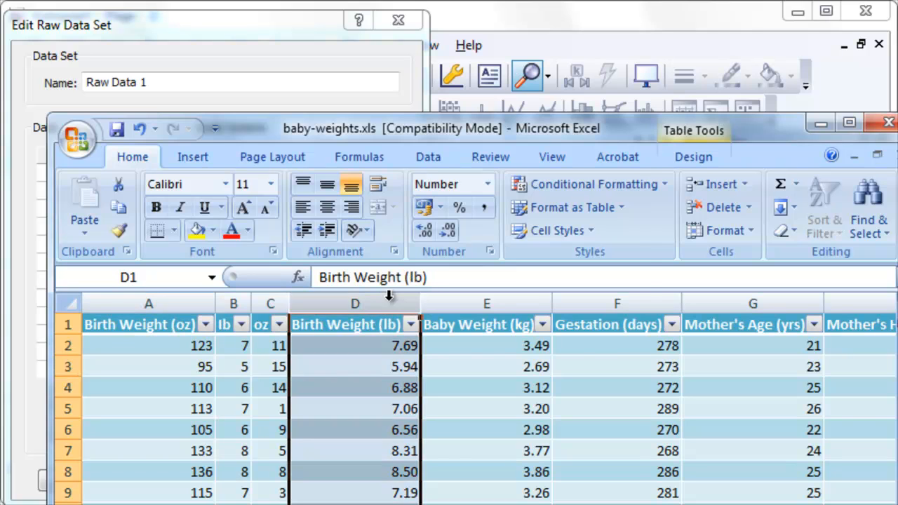
pyautogui.rightClick(354, 324)
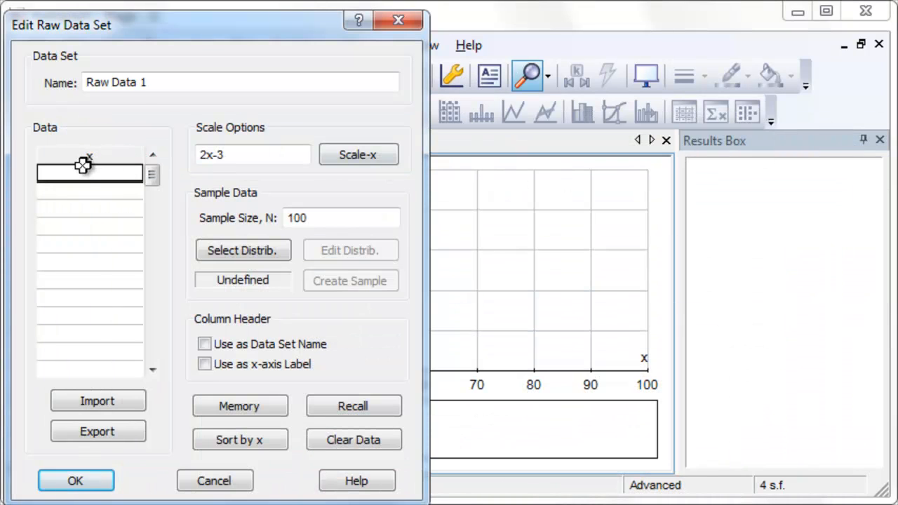
# Step: Paste the 1174 birth weights as a raw data set named Birth Weight (lb), labelling the x-axis
pyautogui.rightClick(90, 171)
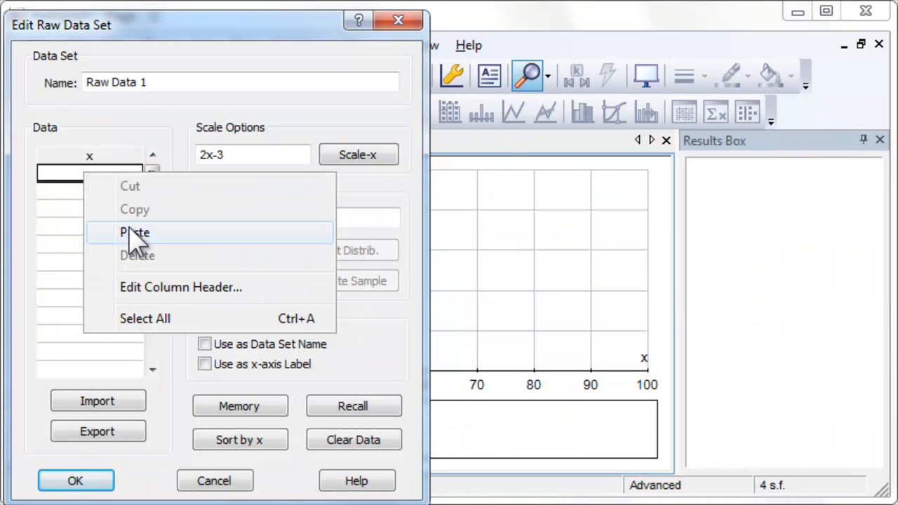
pyautogui.click(134, 233)
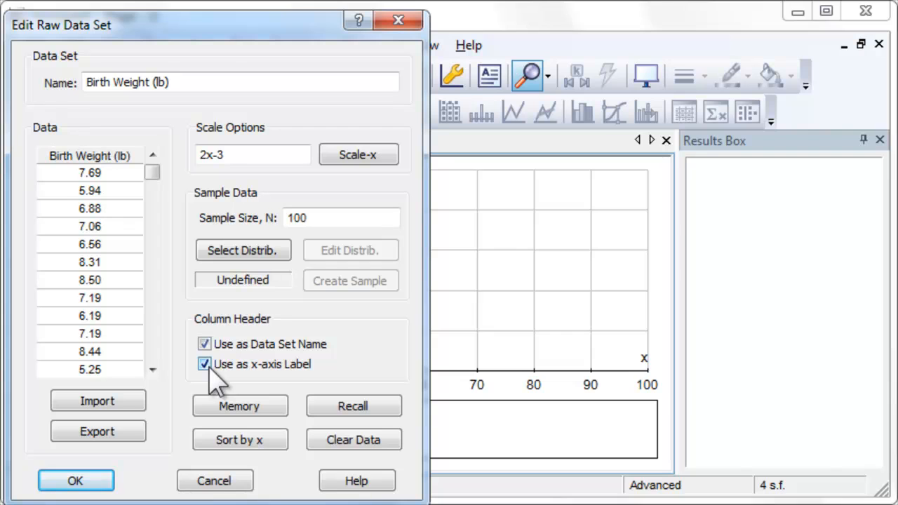
pyautogui.moveTo(75, 480)
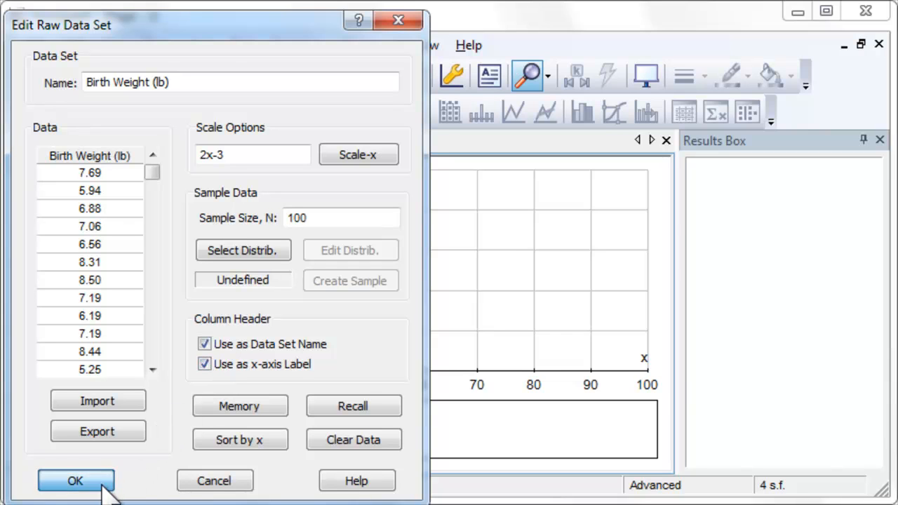
pyautogui.click(75, 479)
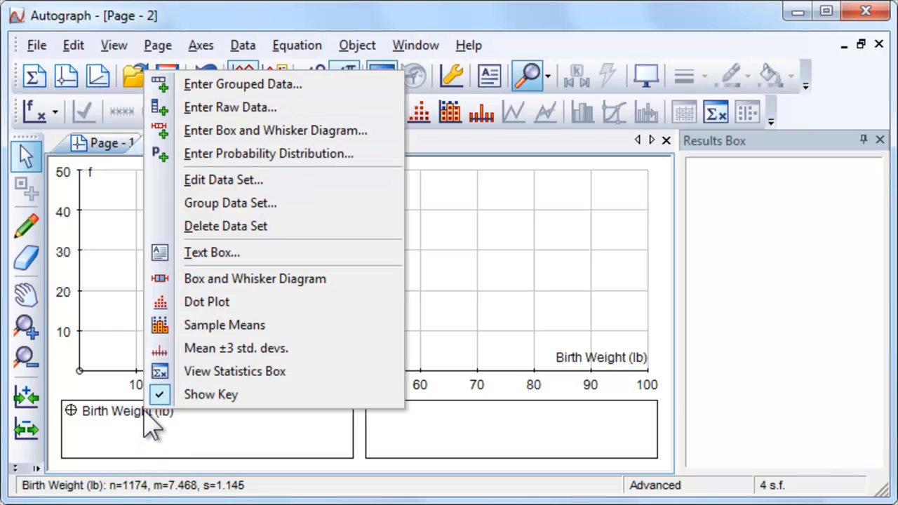
pyautogui.moveTo(267, 202)
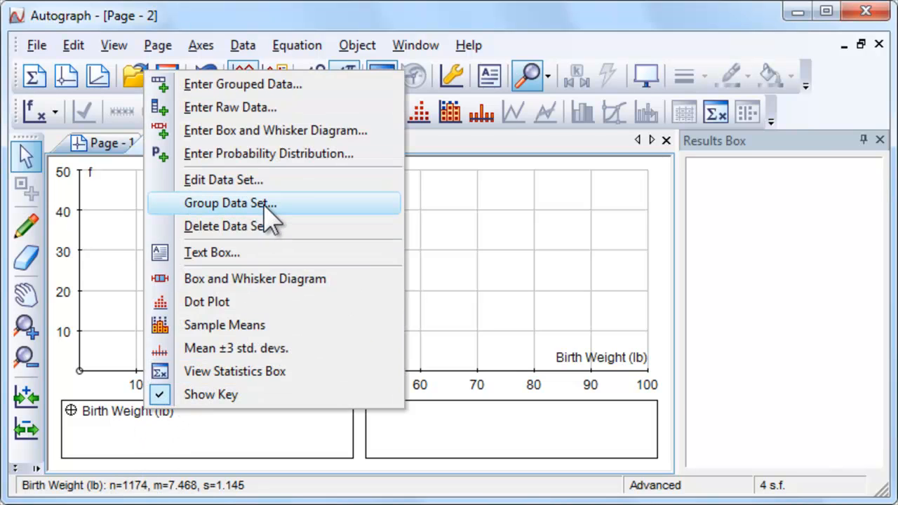
# Step: Group the data into width-1 classes from 0 to 20 and draw a frequency-density histogram
pyautogui.click(223, 179)
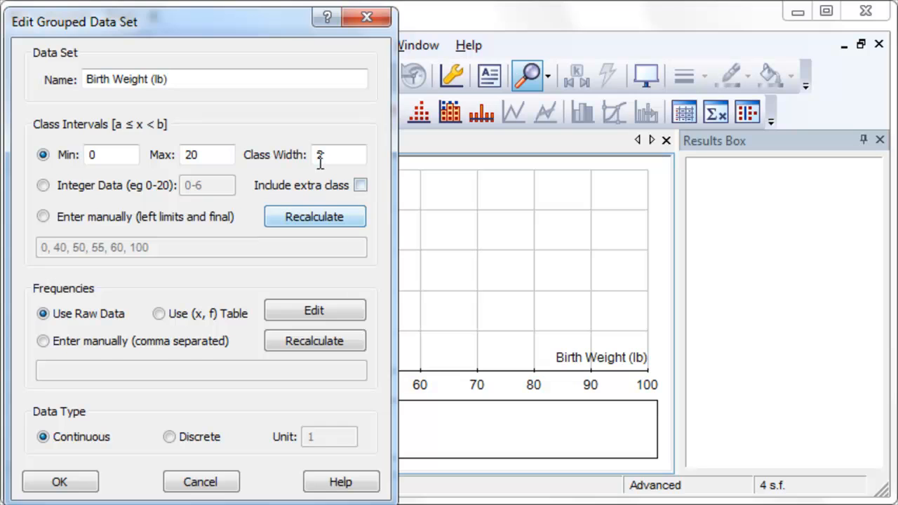
pyautogui.write('1')
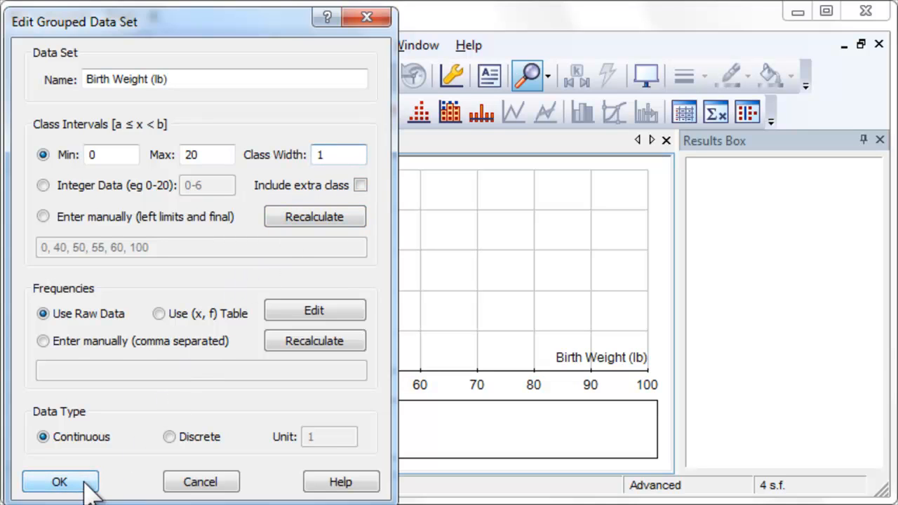
pyautogui.click(59, 482)
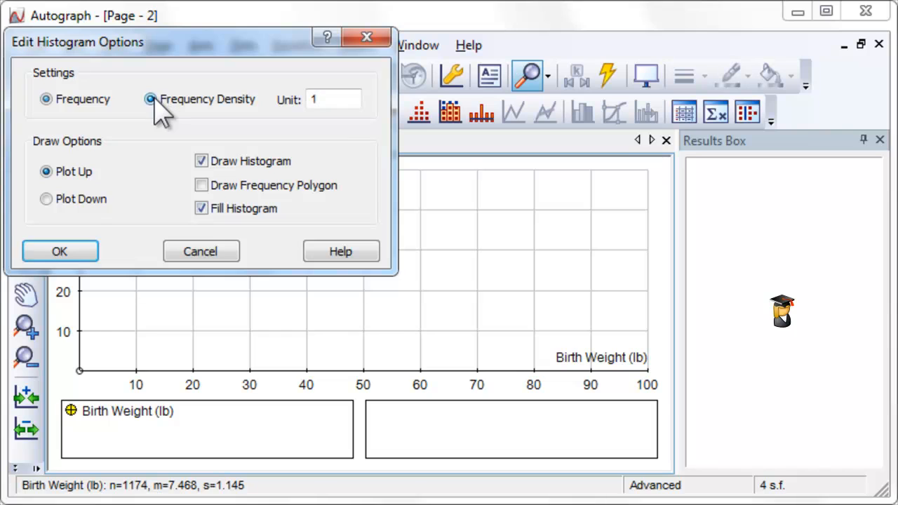
pyautogui.click(150, 99)
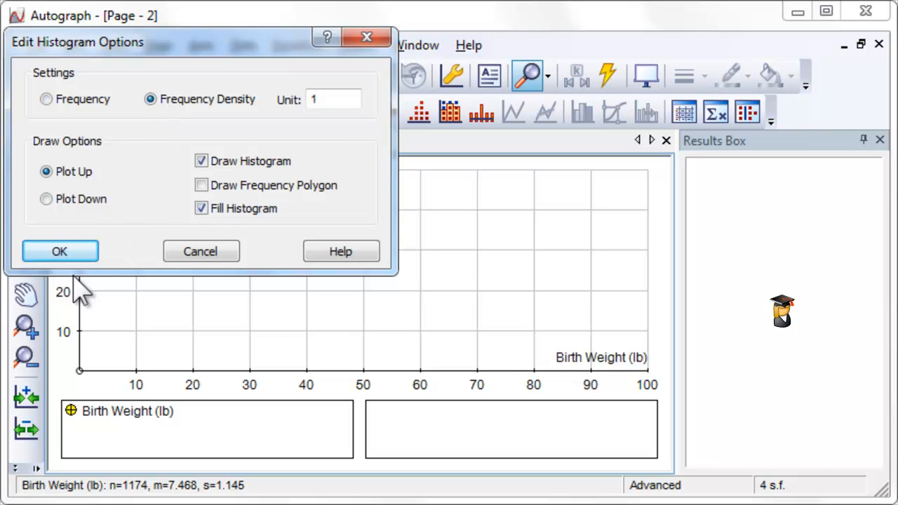
pyautogui.click(59, 251)
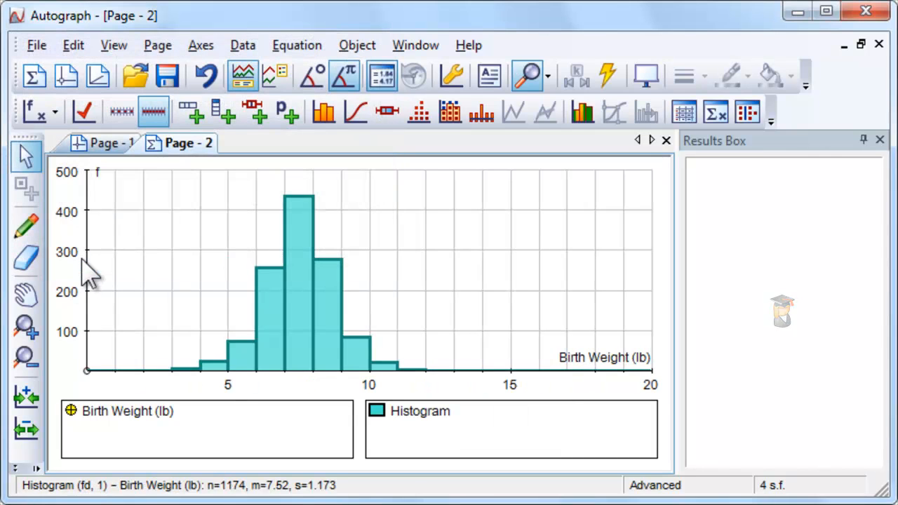
pyautogui.moveTo(286, 112)
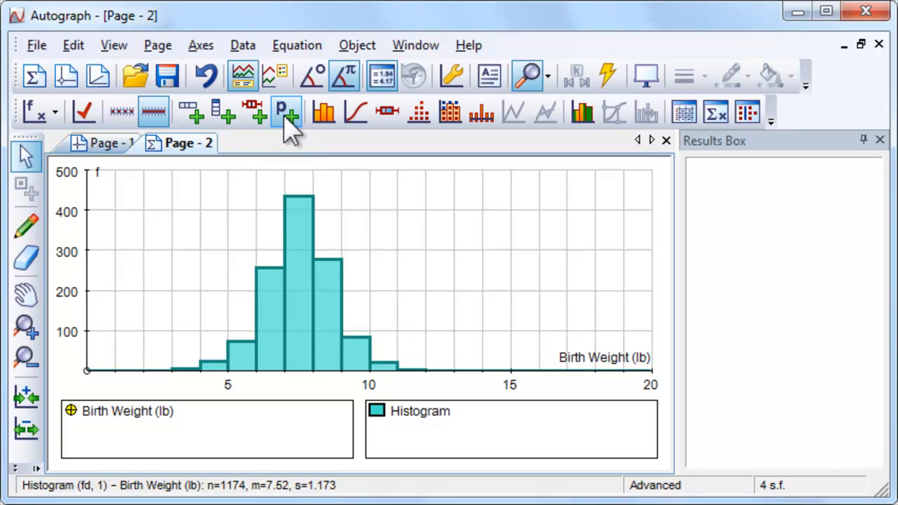
# Step: Overlay a normal curve fitted to the data, N(7.468, 1.311) scaled by n
pyautogui.click(287, 112)
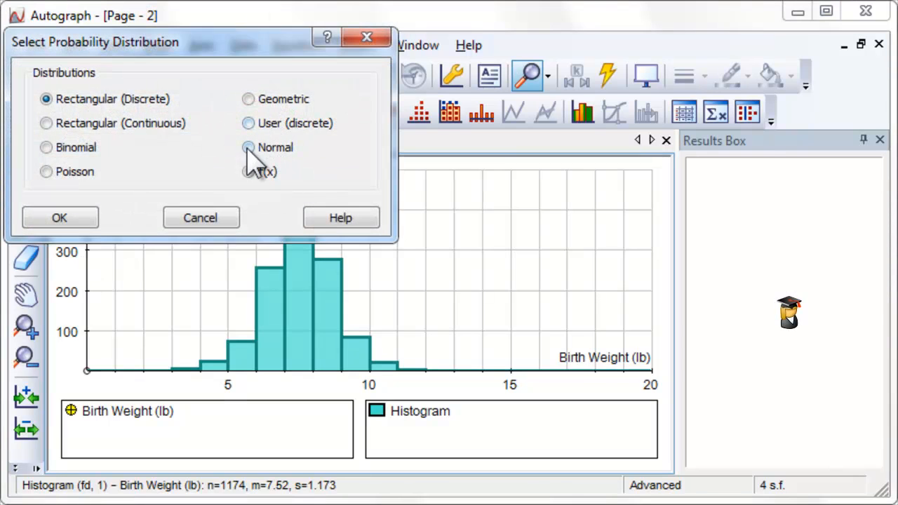
pyautogui.click(247, 148)
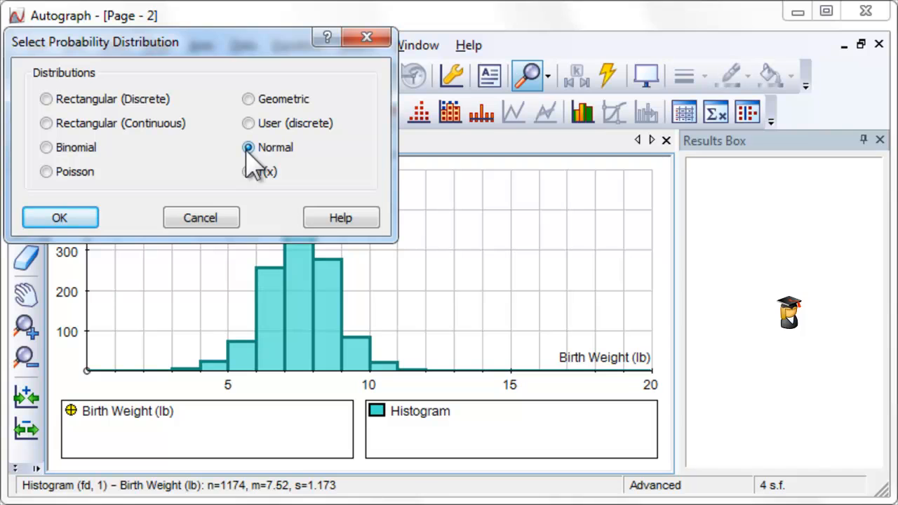
pyautogui.click(59, 218)
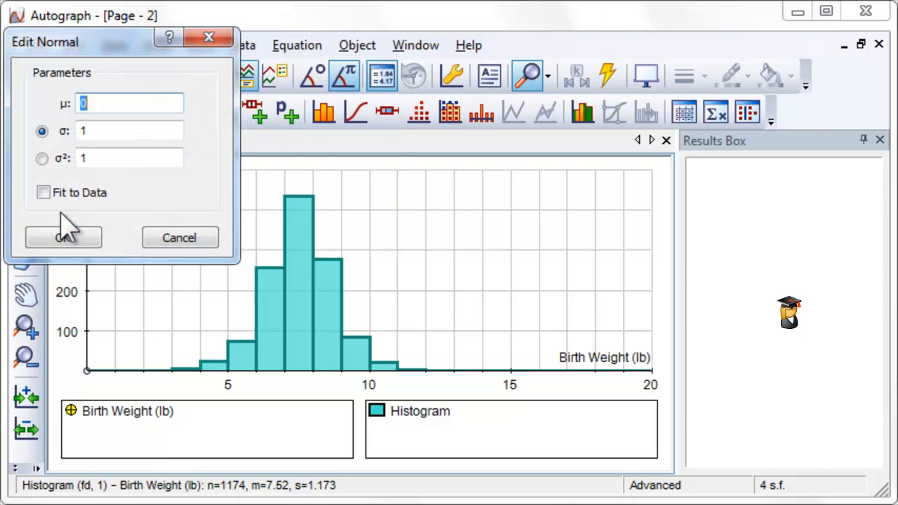
pyautogui.click(44, 192)
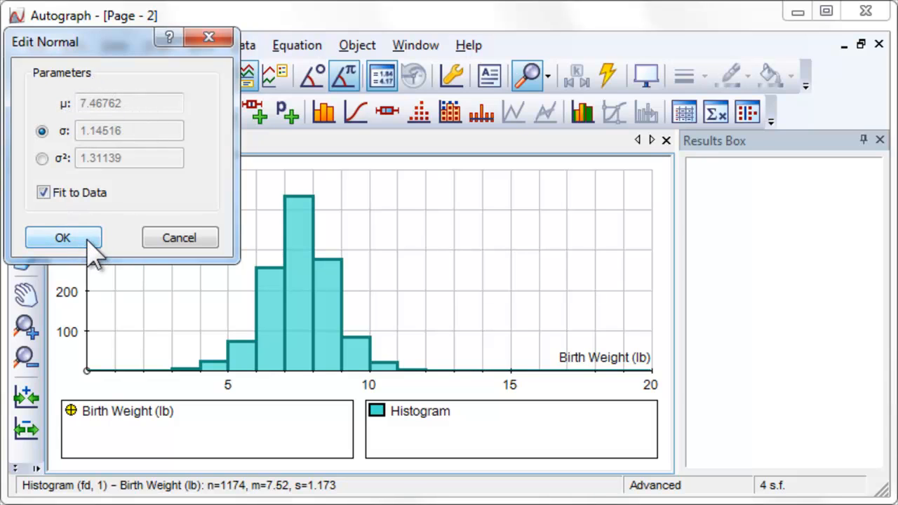
pyautogui.click(62, 238)
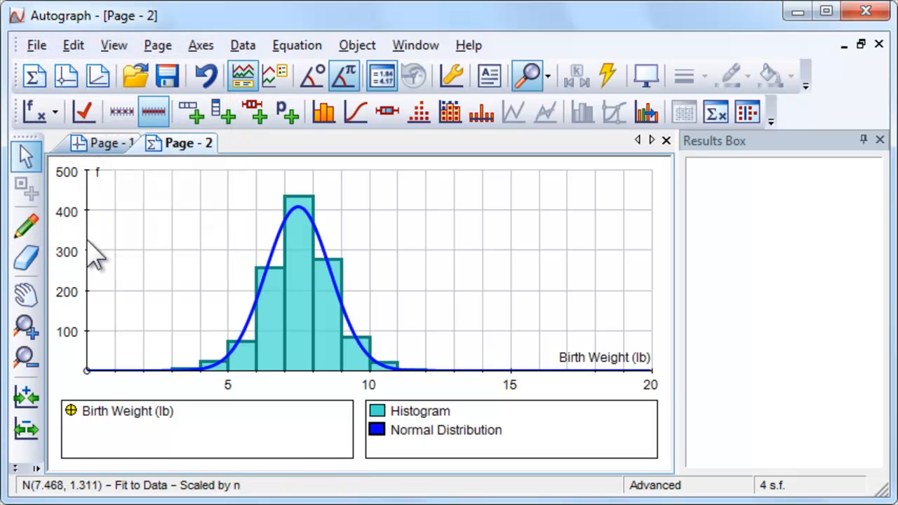
pyautogui.moveTo(109, 246)
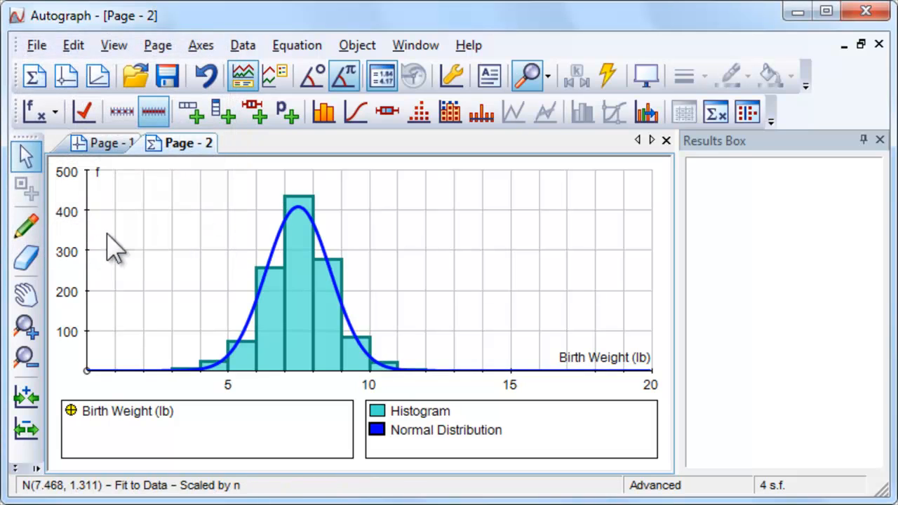
# Step: Shade the upper-tail cumulative region X ≥ 7.47 under the normal curve, giving 0.4992
pyautogui.click(645, 112)
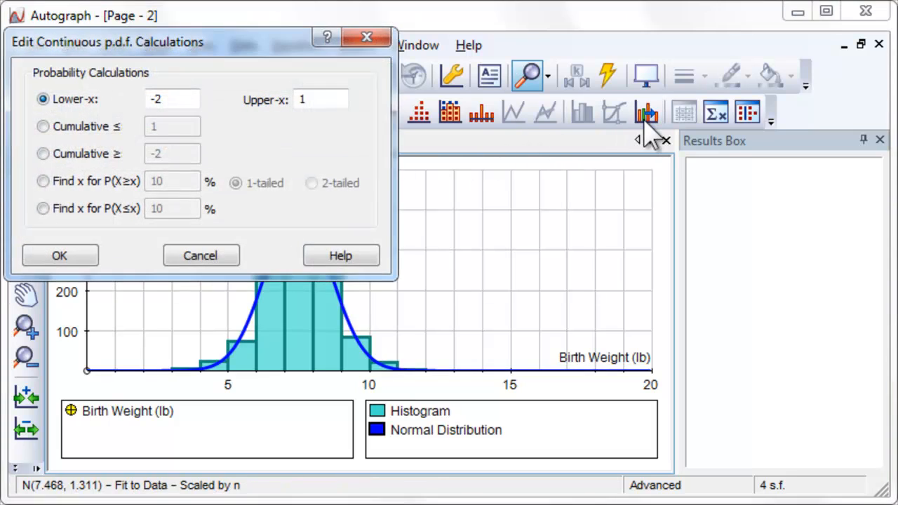
pyautogui.click(42, 153)
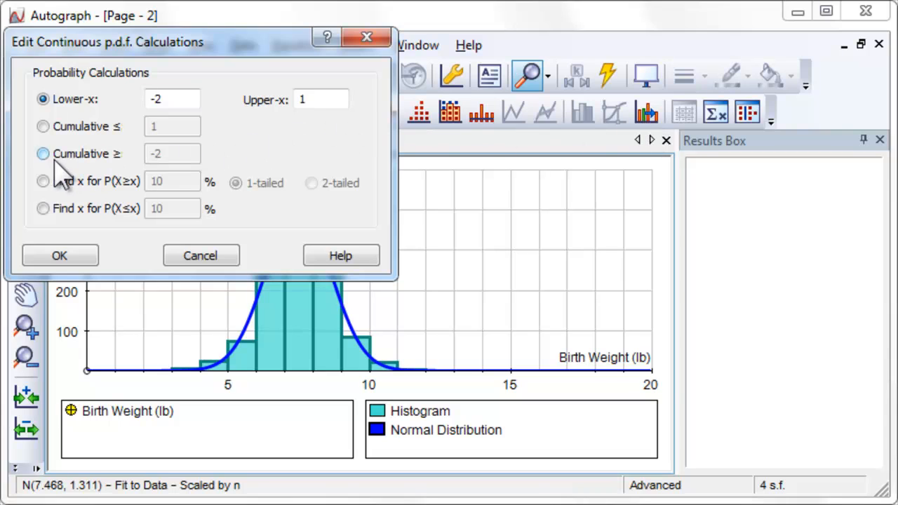
pyautogui.click(43, 153)
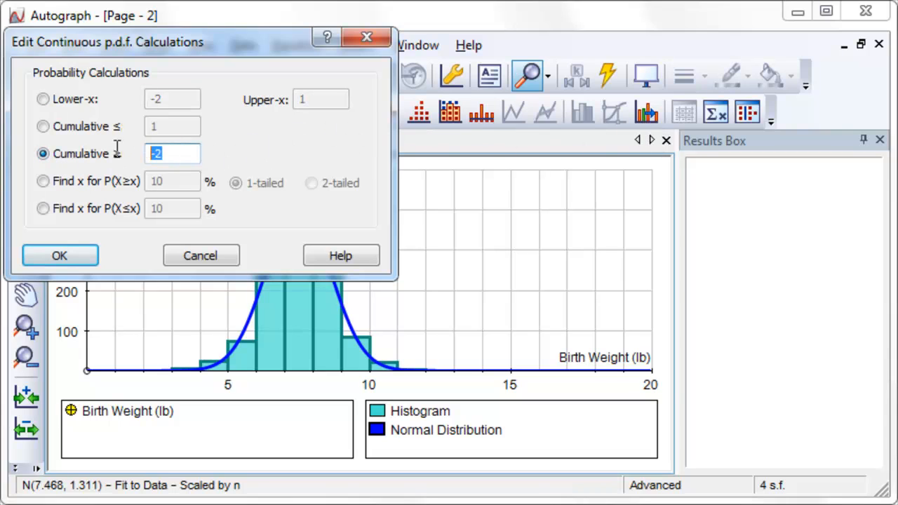
pyautogui.write('7.')
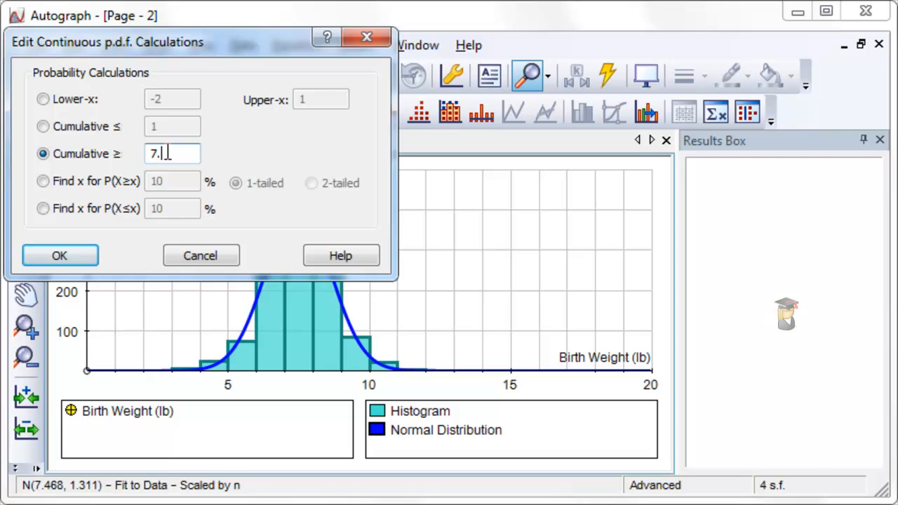
pyautogui.write('4')
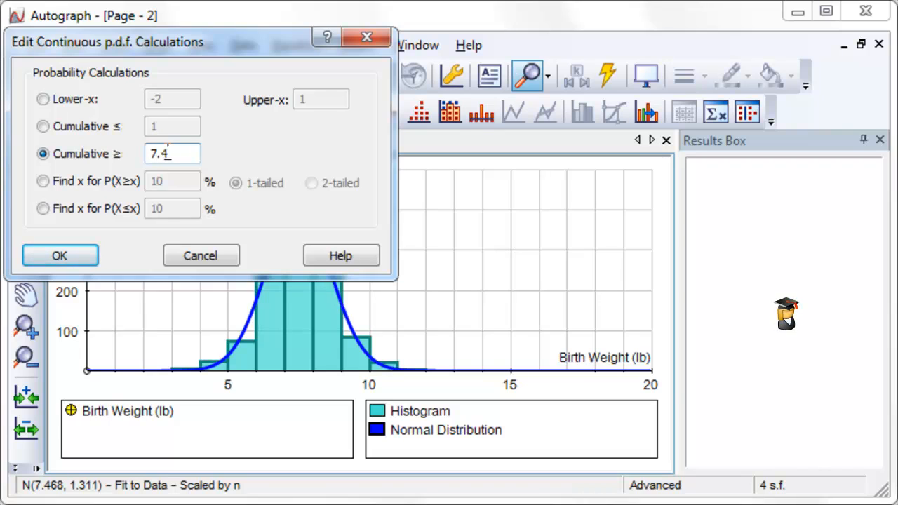
pyautogui.write('7')
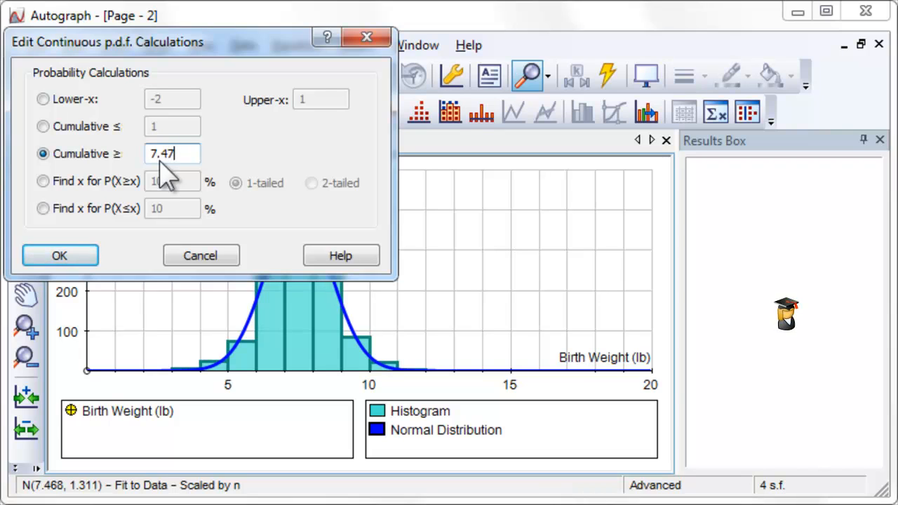
pyautogui.click(59, 256)
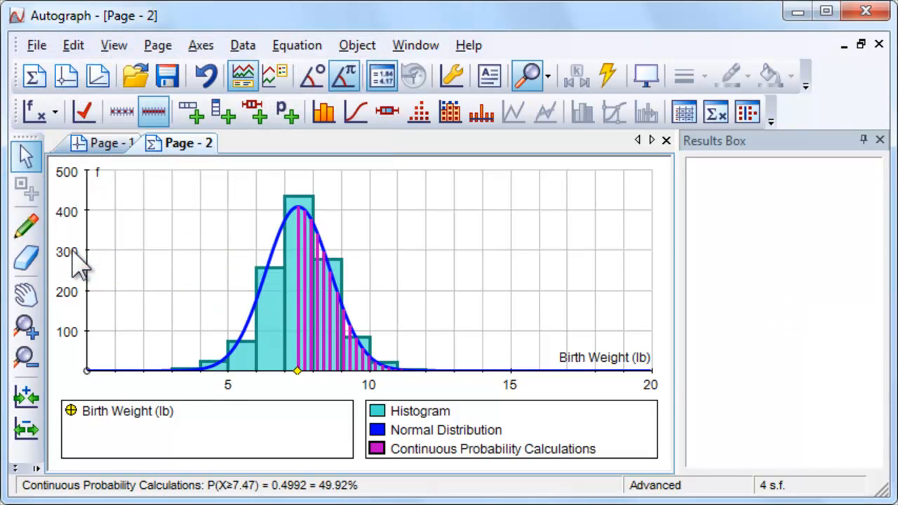
pyautogui.moveTo(372, 491)
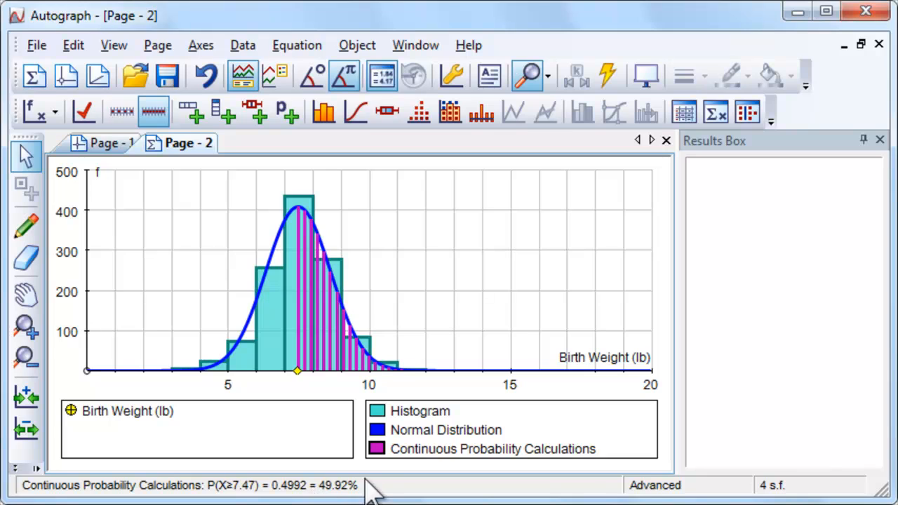
pyautogui.moveTo(302, 370)
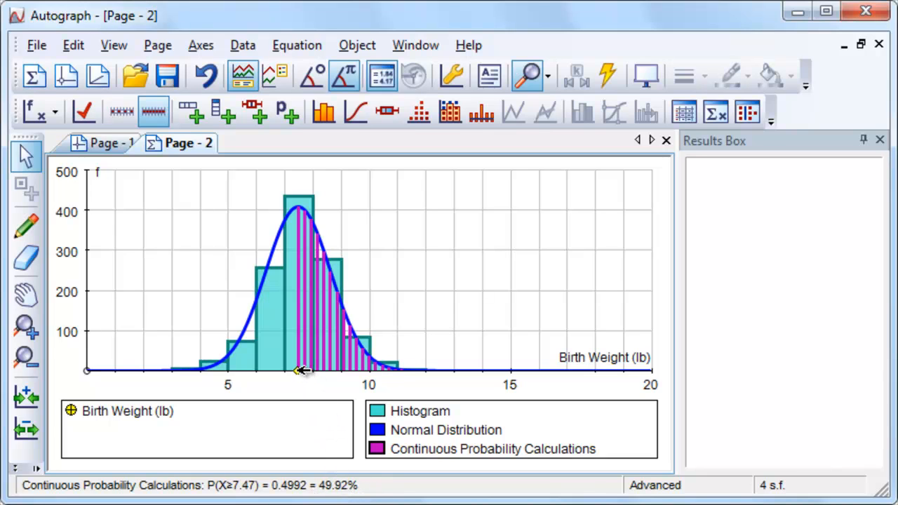
# Step: Drag the shaded region's lower limit right to 9.99 lb, giving P(X≥9.99) = 0.01381
pyautogui.moveTo(302, 370); pyautogui.dragTo(344, 372)
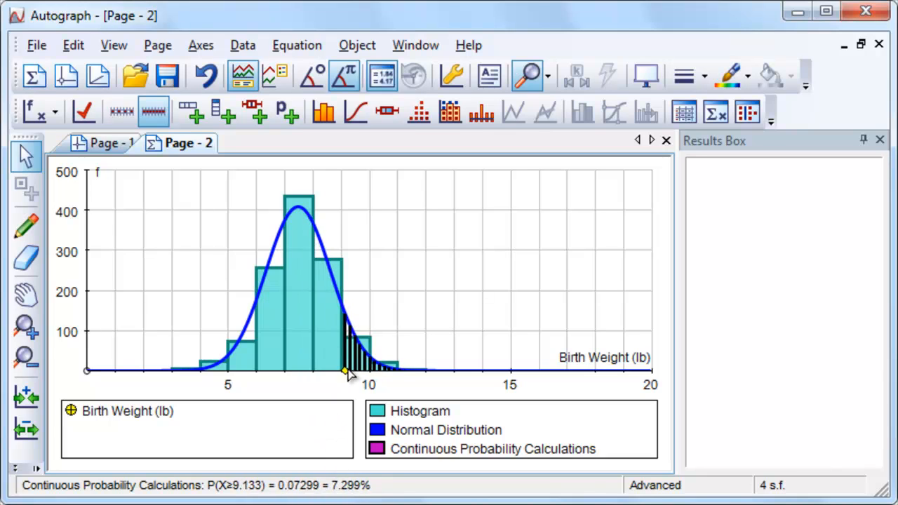
pyautogui.moveTo(343, 370); pyautogui.dragTo(372, 370)
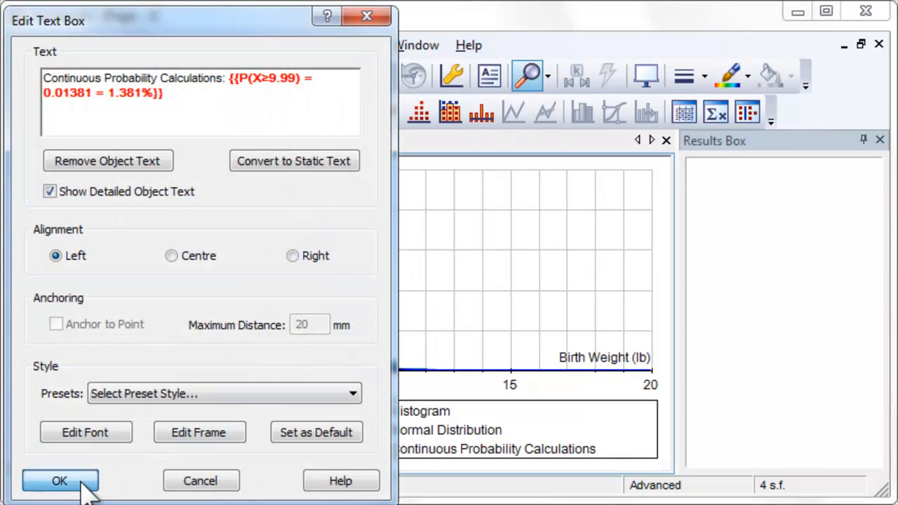
# Step: Confirm the P(X≥9.99) = 0.01381 = 1.381% text box and move it toward the graph's top
pyautogui.click(59, 480)
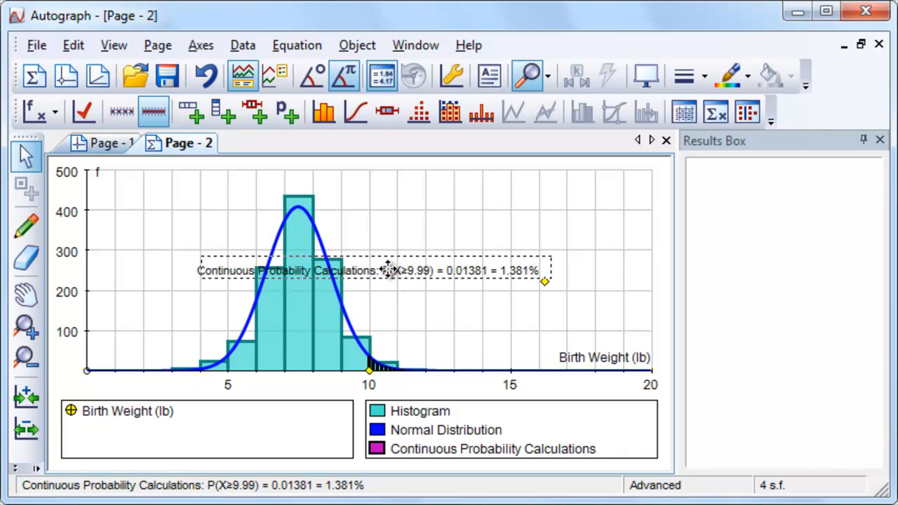
pyautogui.moveTo(390, 270); pyautogui.dragTo(482, 182)
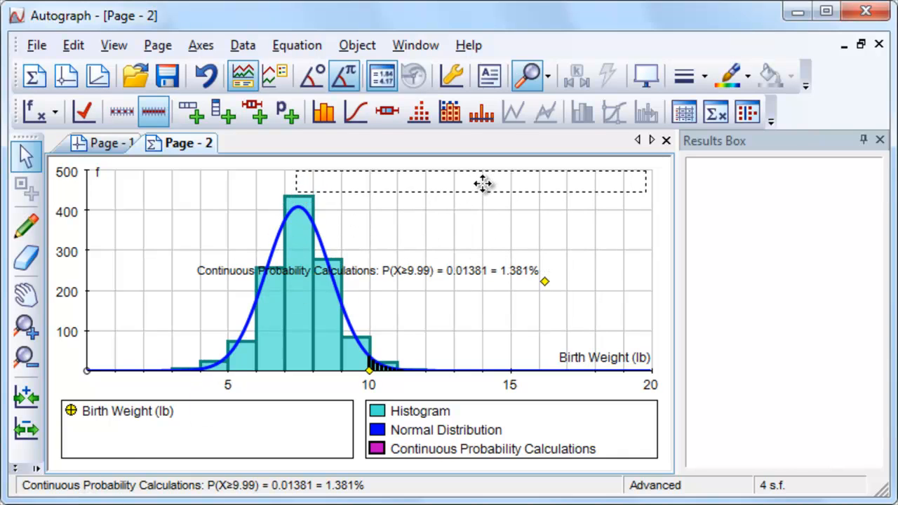